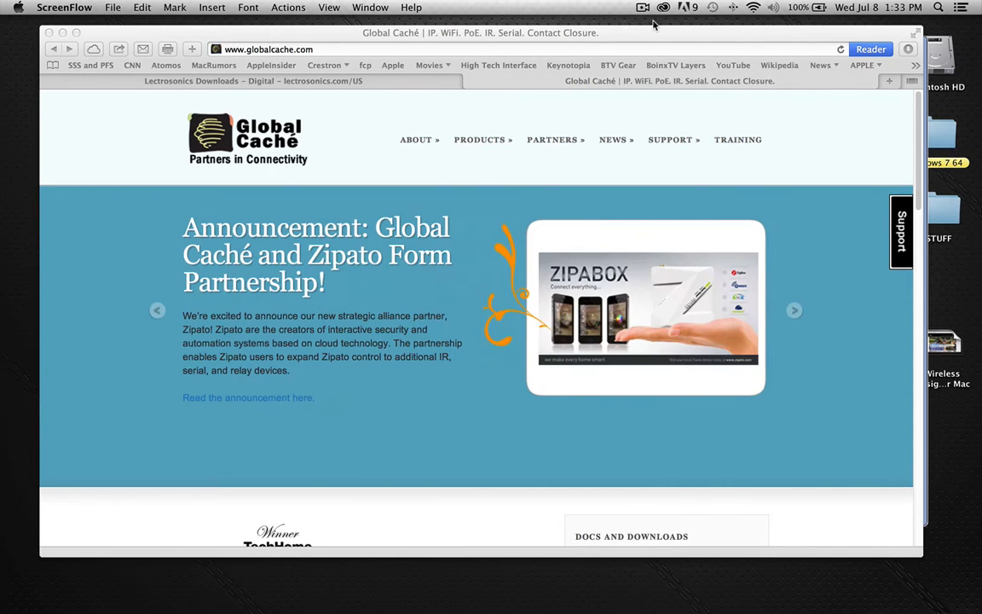
mouse_move(643, 36)
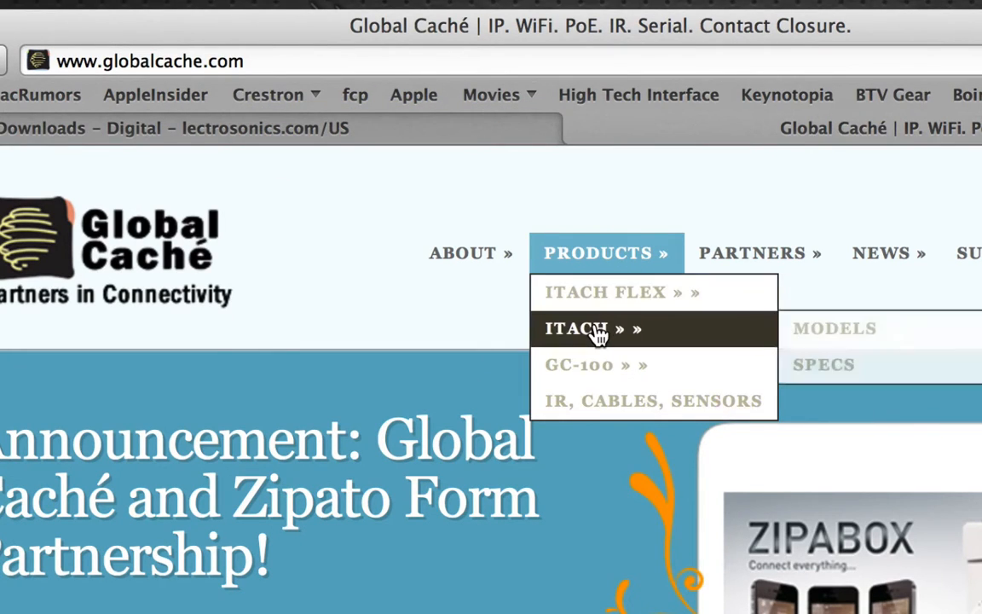
mouse_move(836, 332)
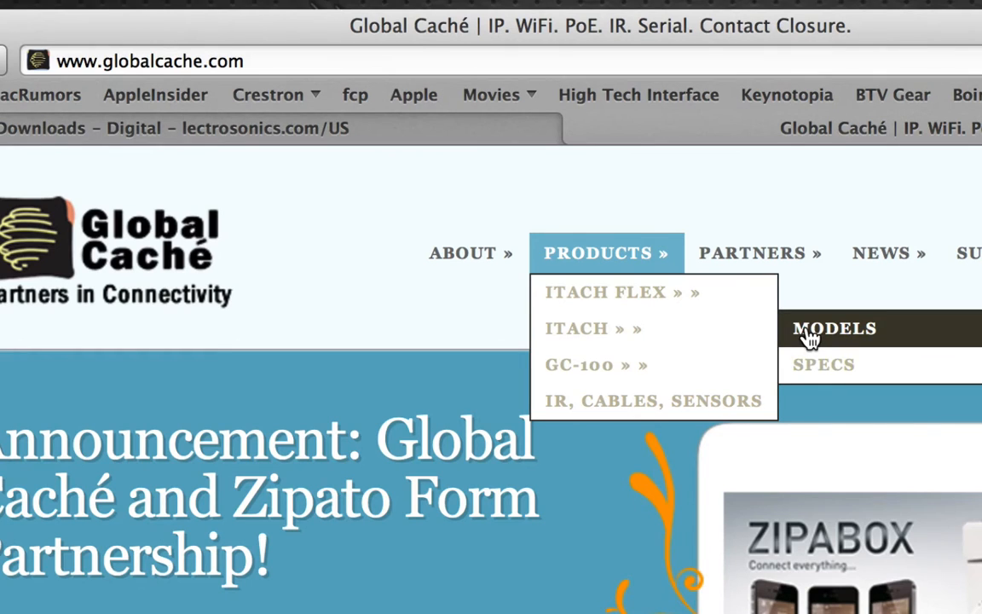
Go to the iTach Models page from the Products navigation.
click(834, 327)
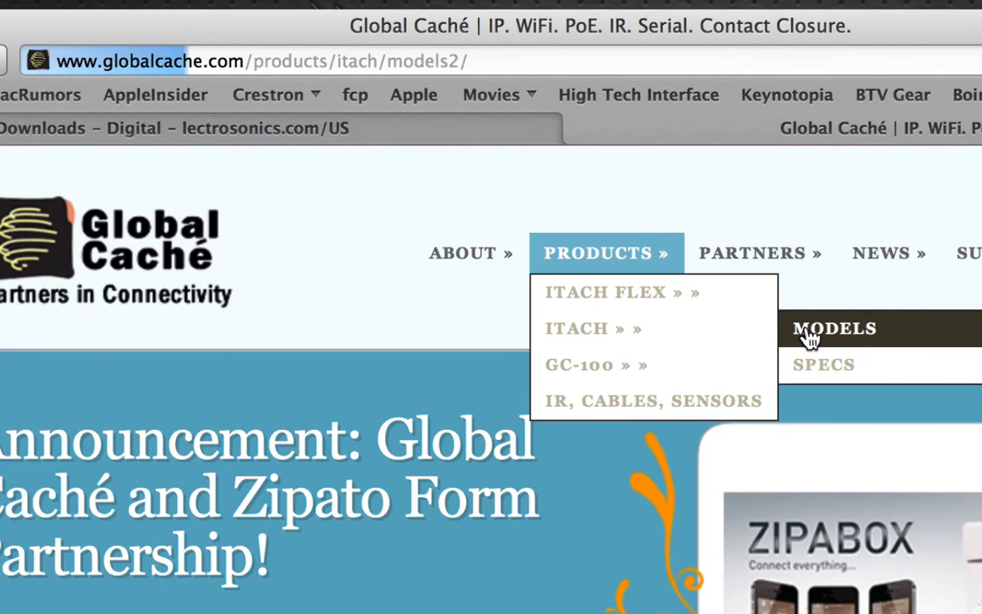
From the Models list, follow the 'IP to Serial: IP2SL' link.
click(835, 328)
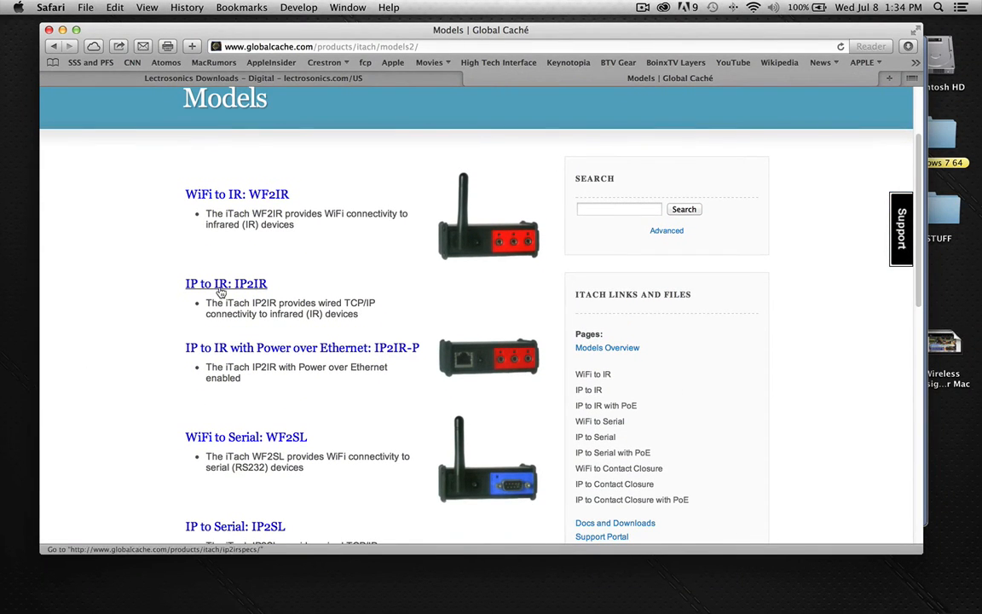
mouse_move(368, 372)
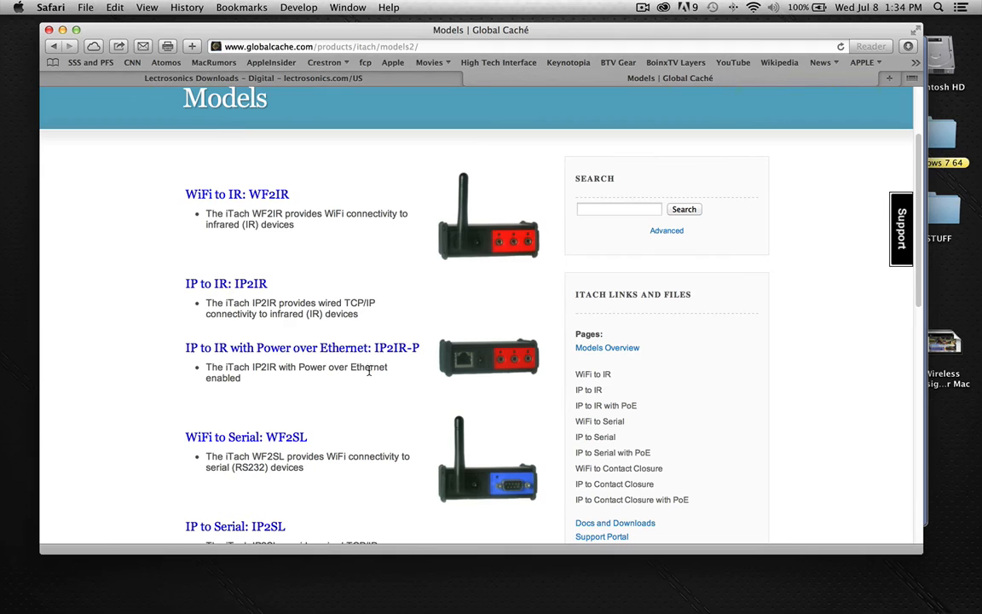
mouse_move(832, 287)
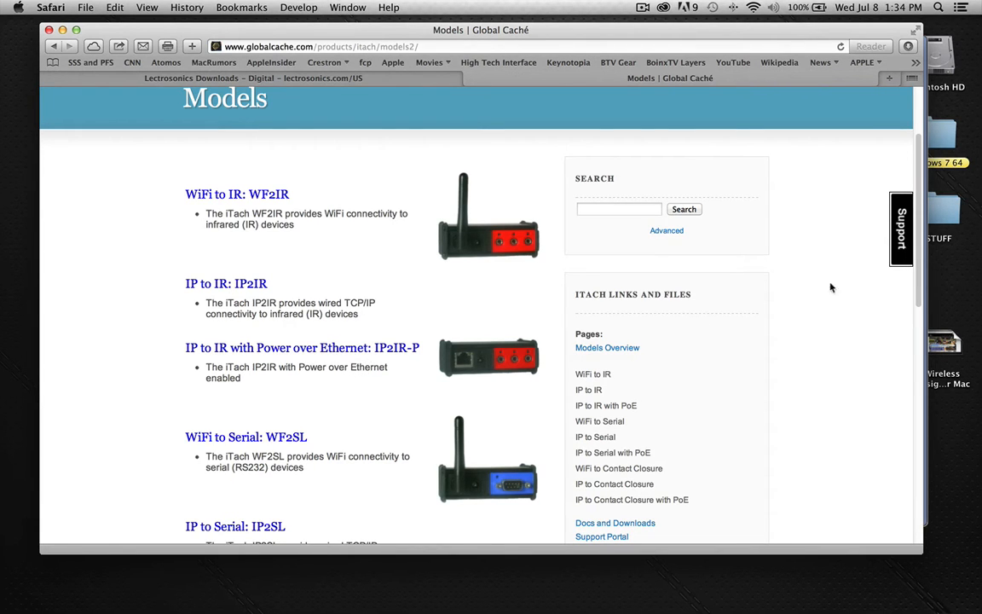
scroll(down, 3)
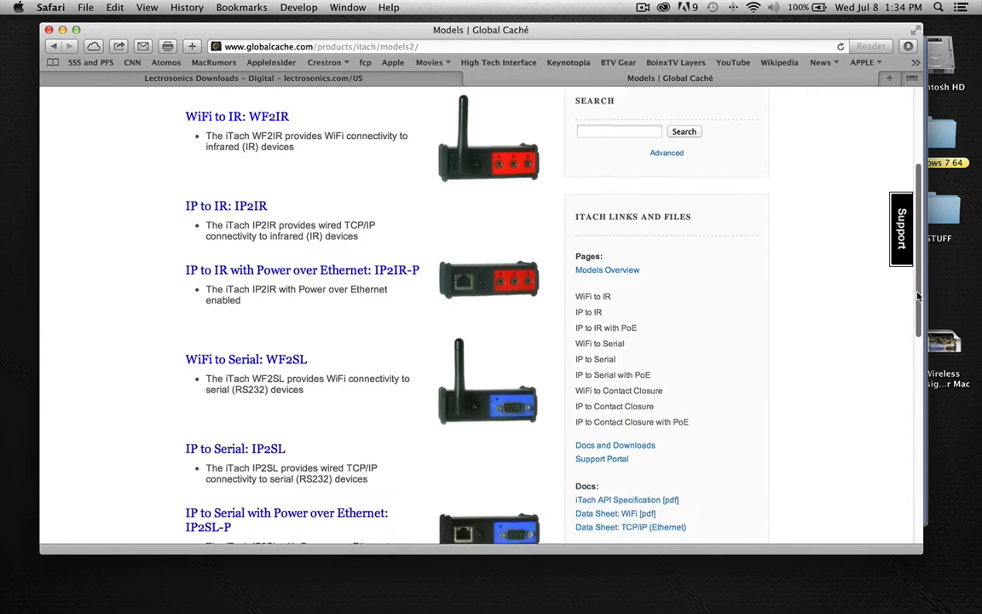
scroll(down, 3)
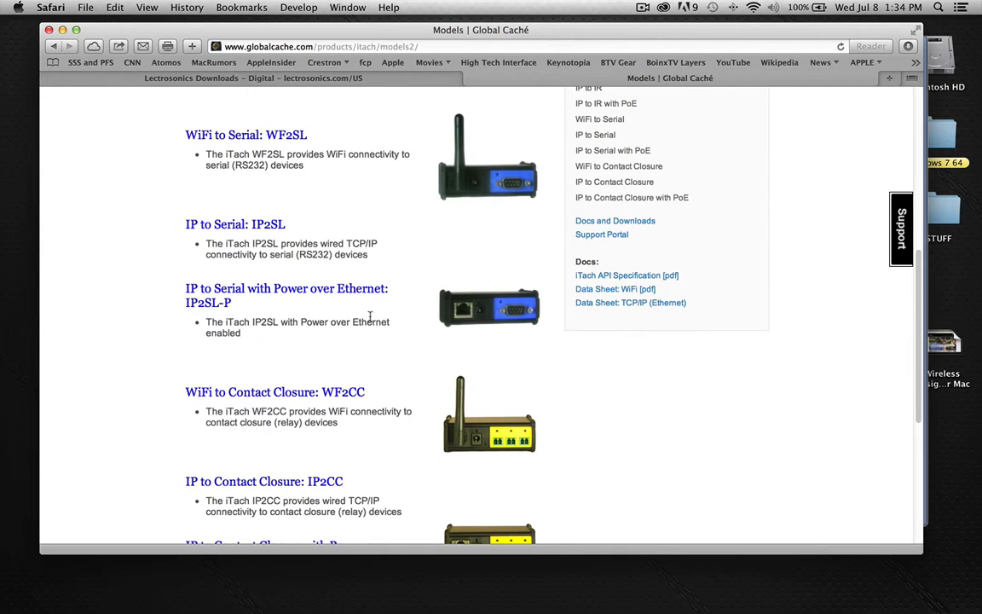
mouse_move(235, 225)
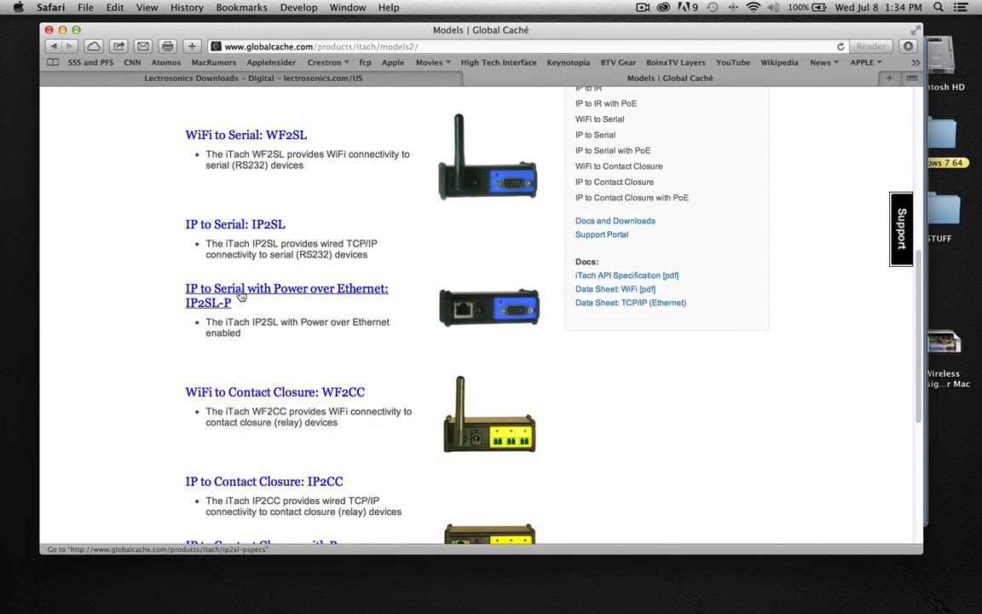
mouse_move(236, 225)
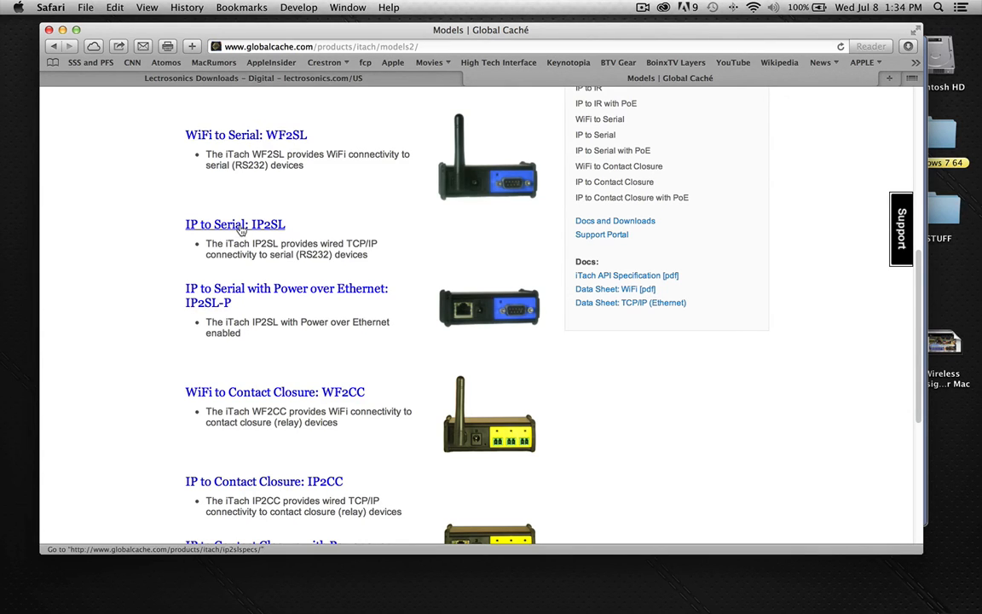
click(236, 225)
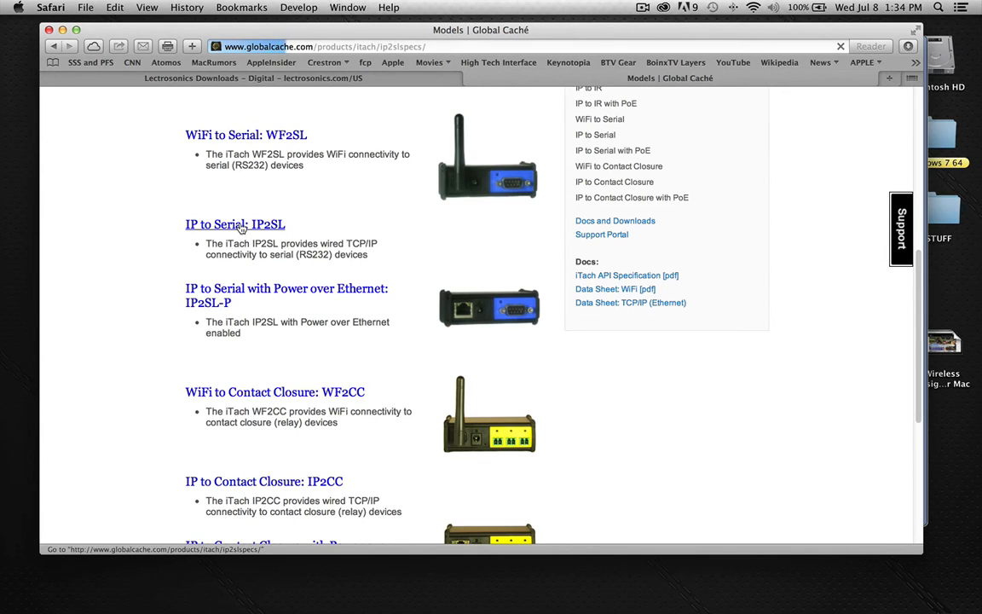
View the IP2SL spec table down to the RS232 Port data rates.
click(235, 225)
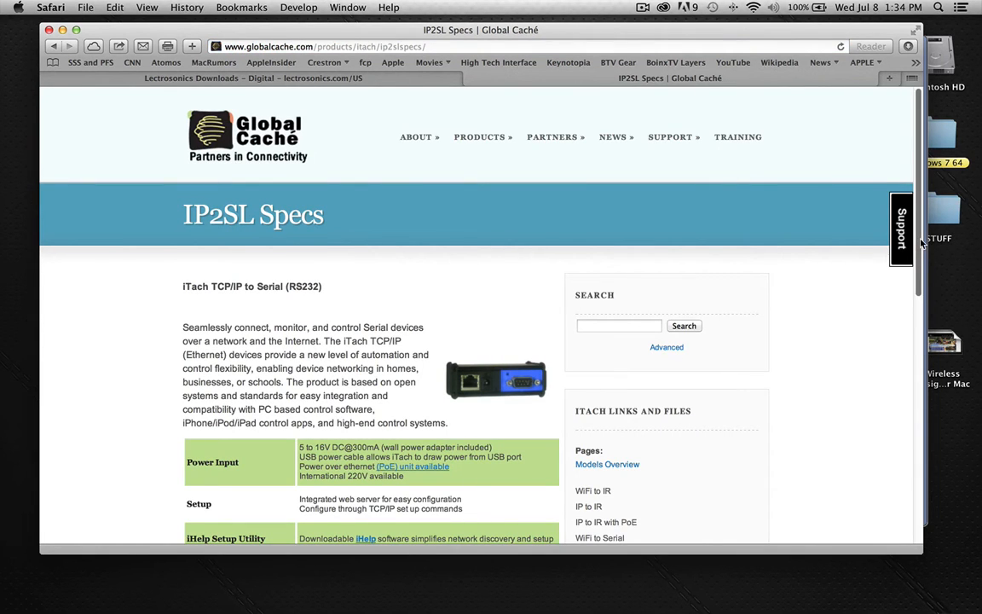
scroll(down, 3)
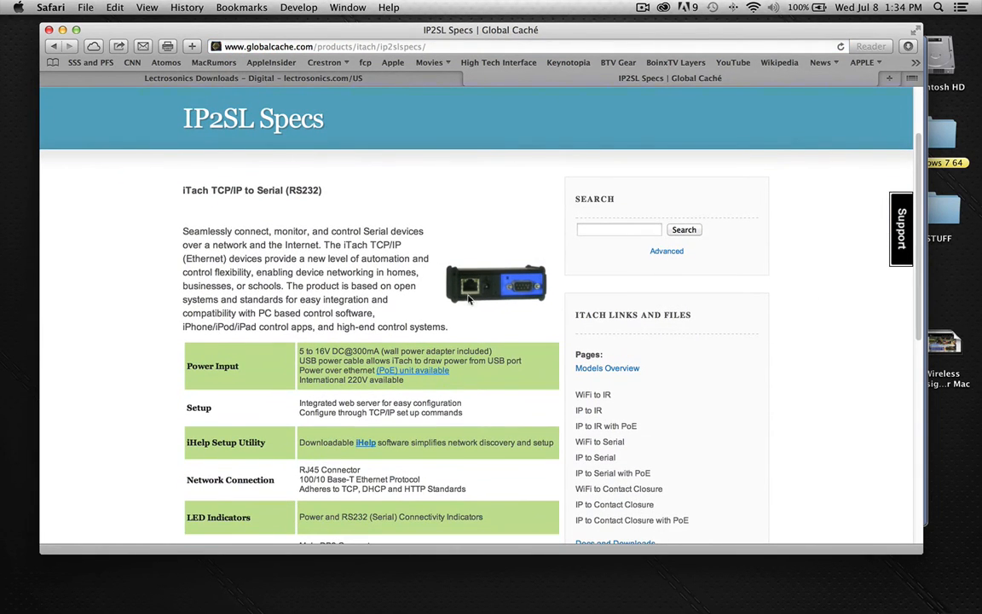
mouse_move(474, 293)
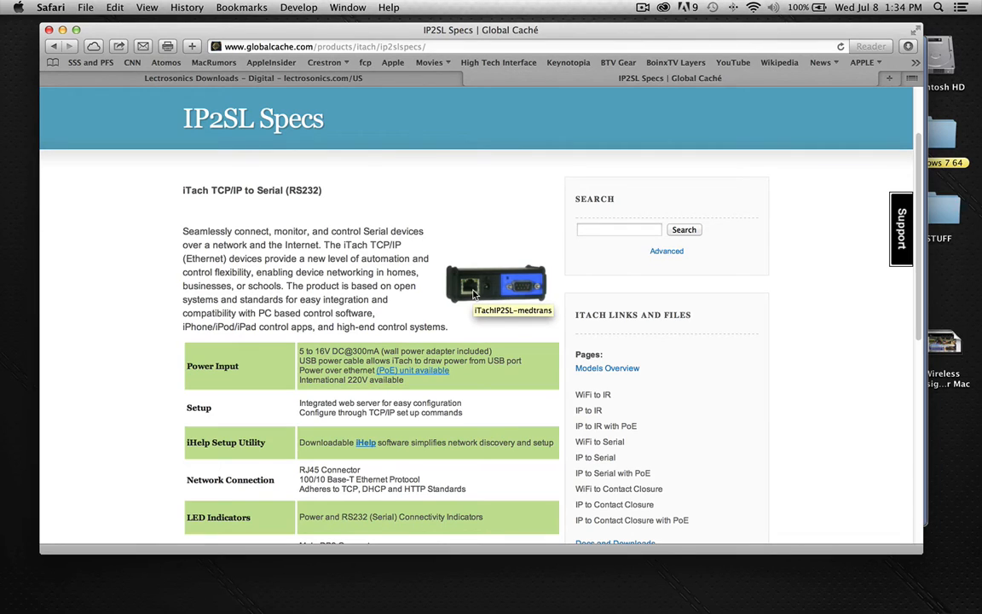
mouse_move(522, 293)
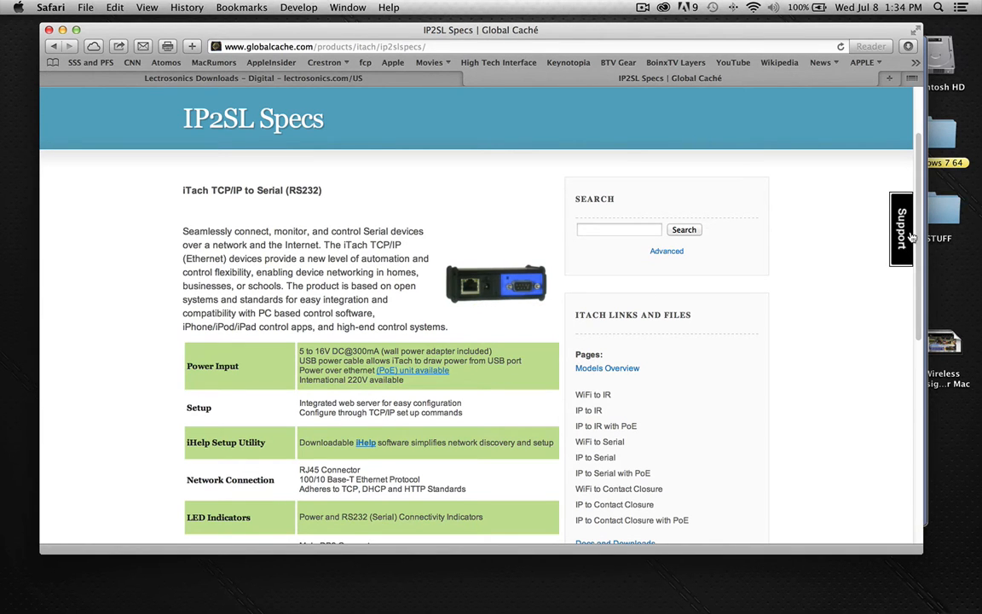
scroll(down, 3)
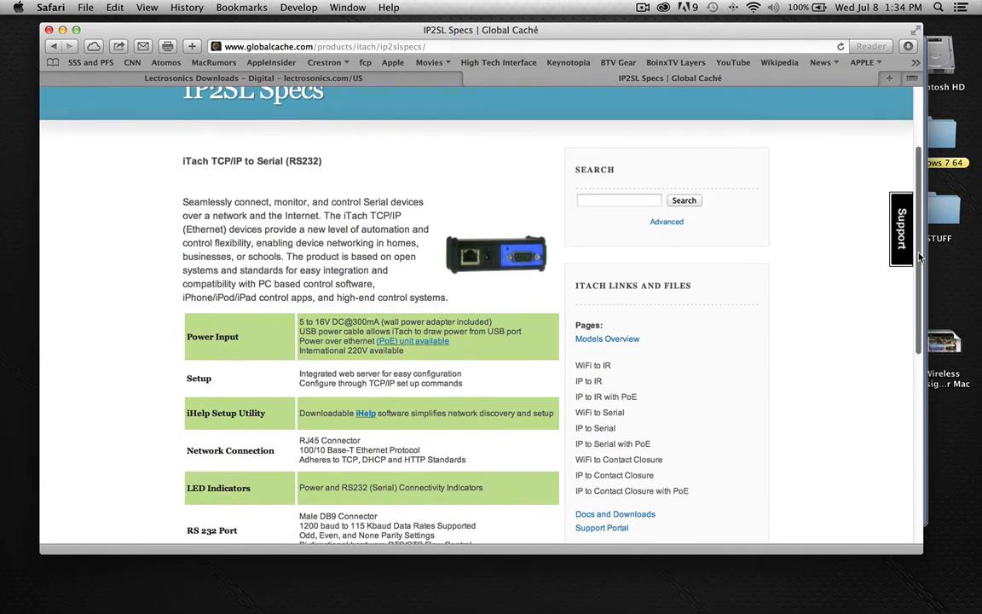
Reach the iHelp utility entry on the Docs and Downloads page.
scroll(down, 3)
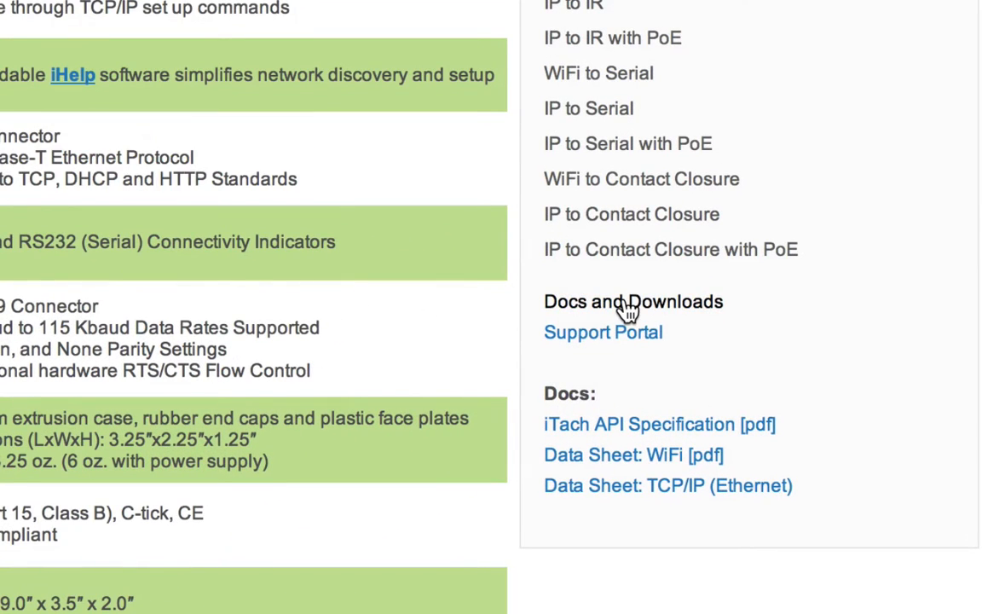
mouse_move(622, 311)
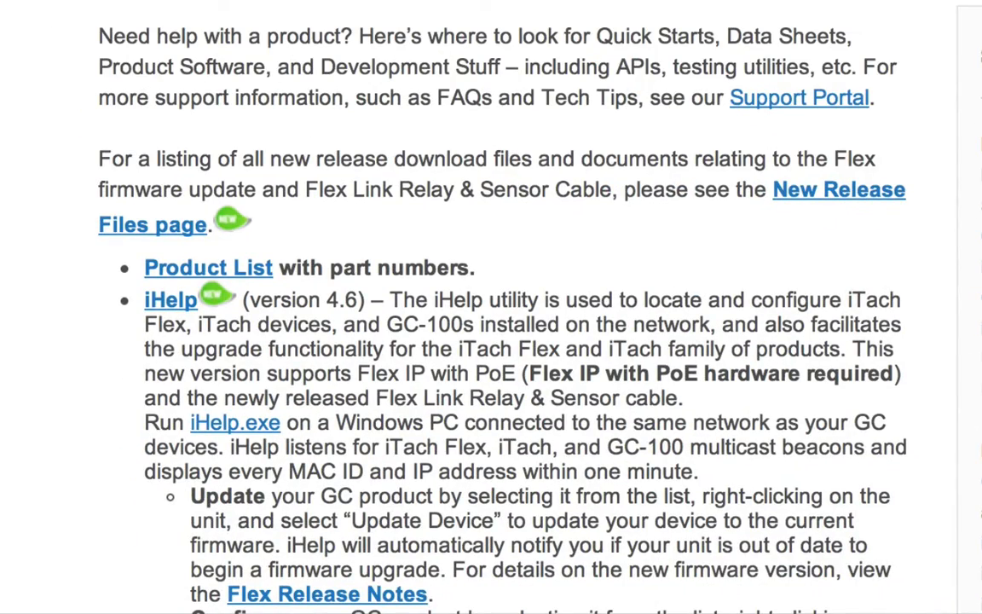
scroll(down, 3)
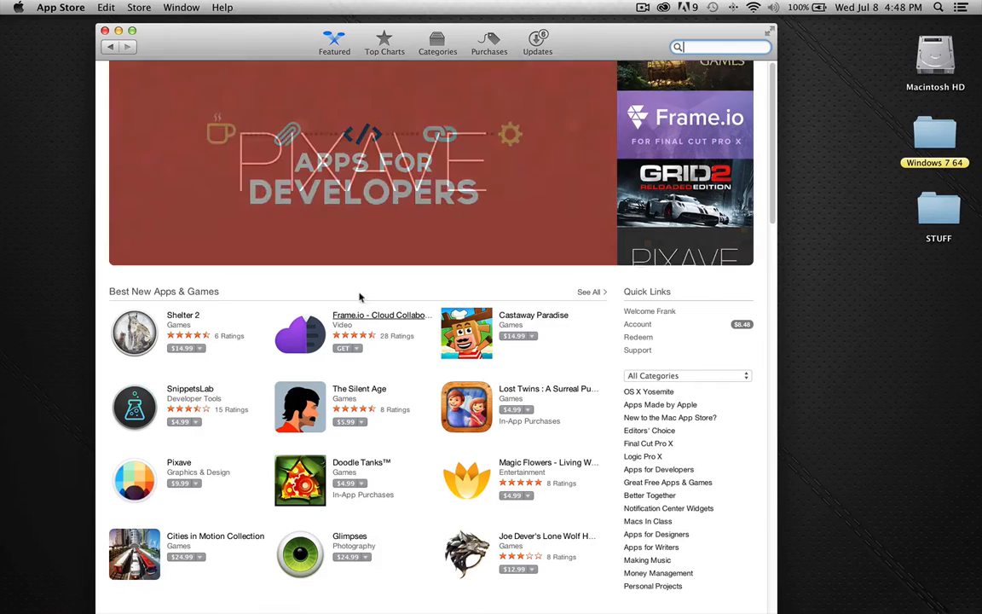
Search the App Store for 'global cache' to list iHelp, iLearn, iTest and iConvert GC.
text(g)
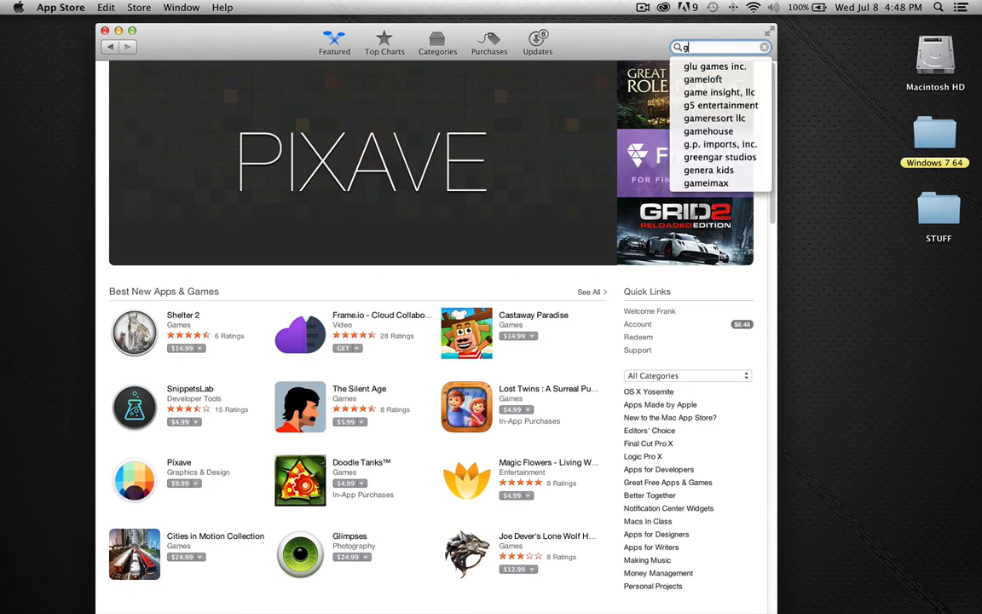
text(lobal cache)
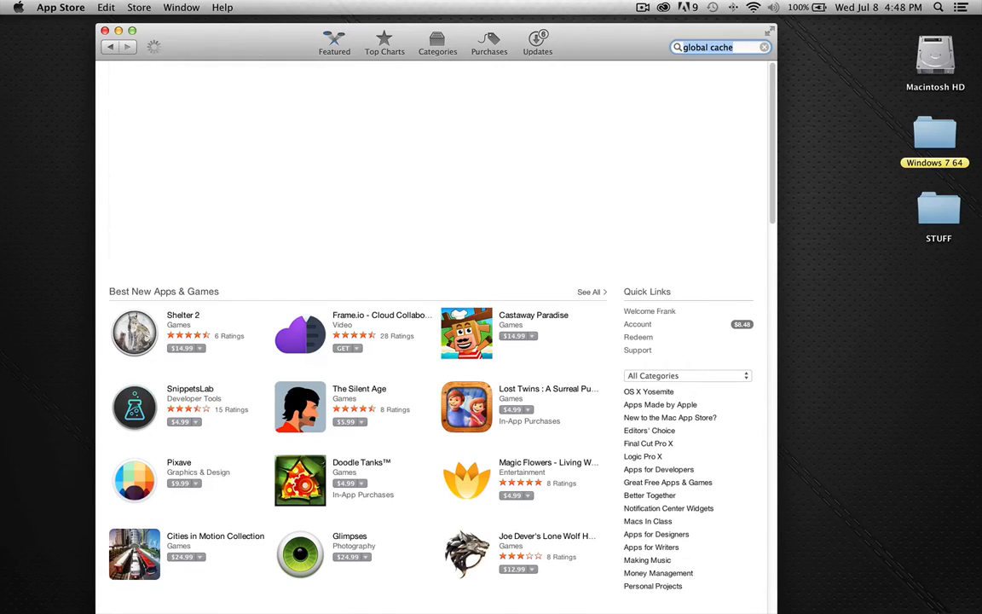
key(Return)
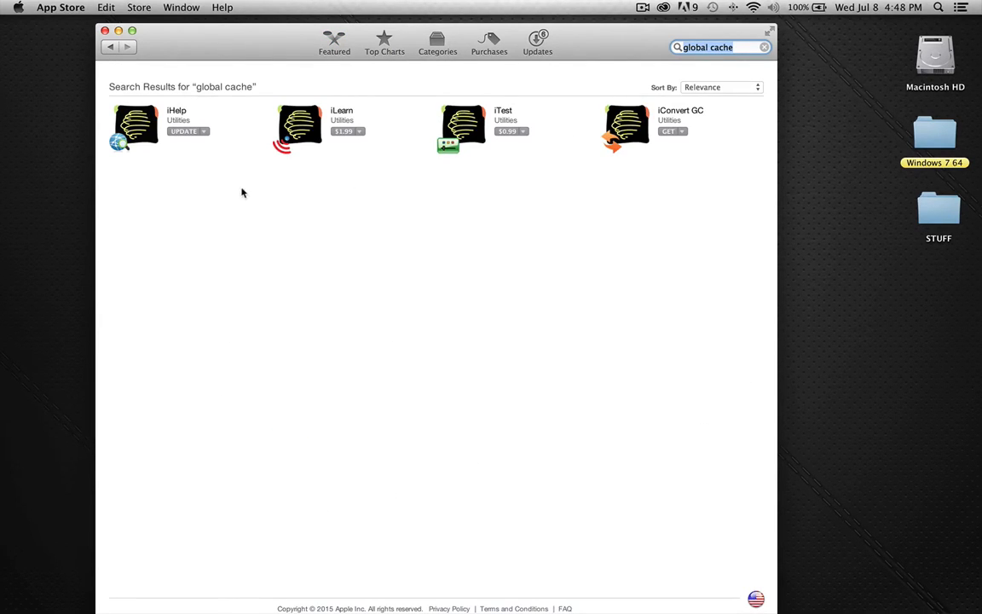
mouse_move(272, 130)
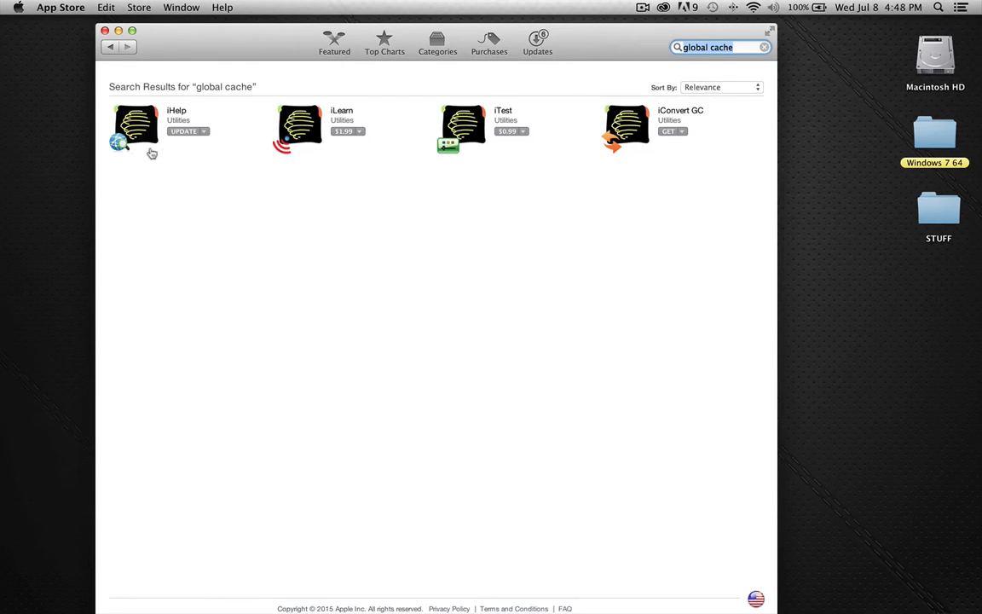
mouse_move(191, 140)
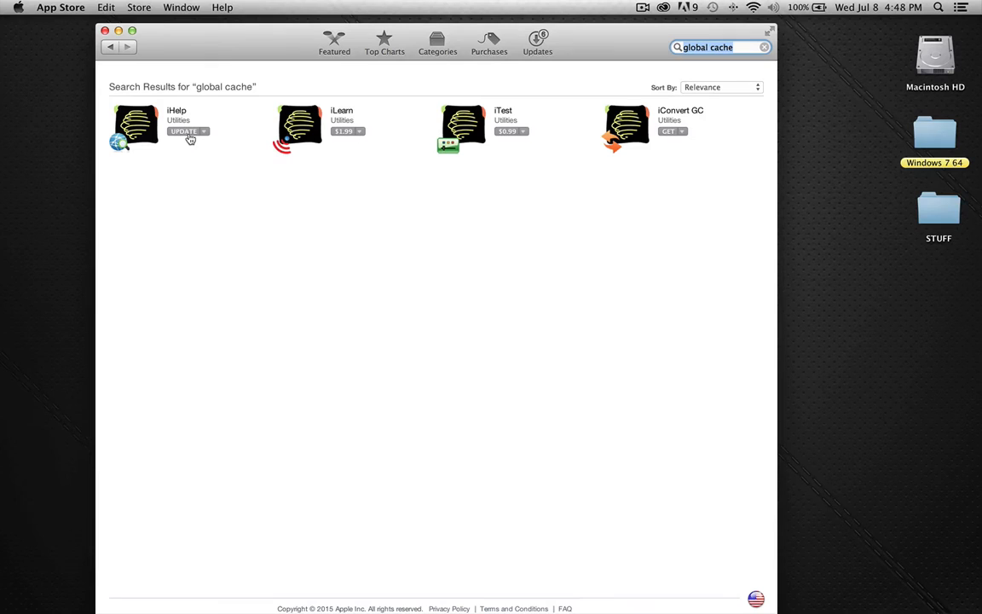
mouse_move(152, 155)
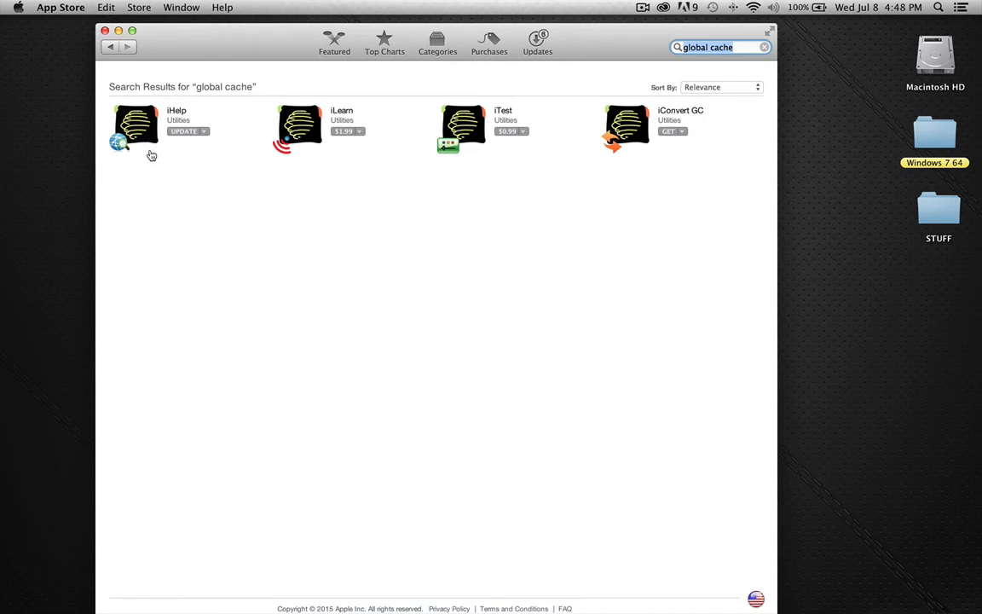
mouse_move(508, 365)
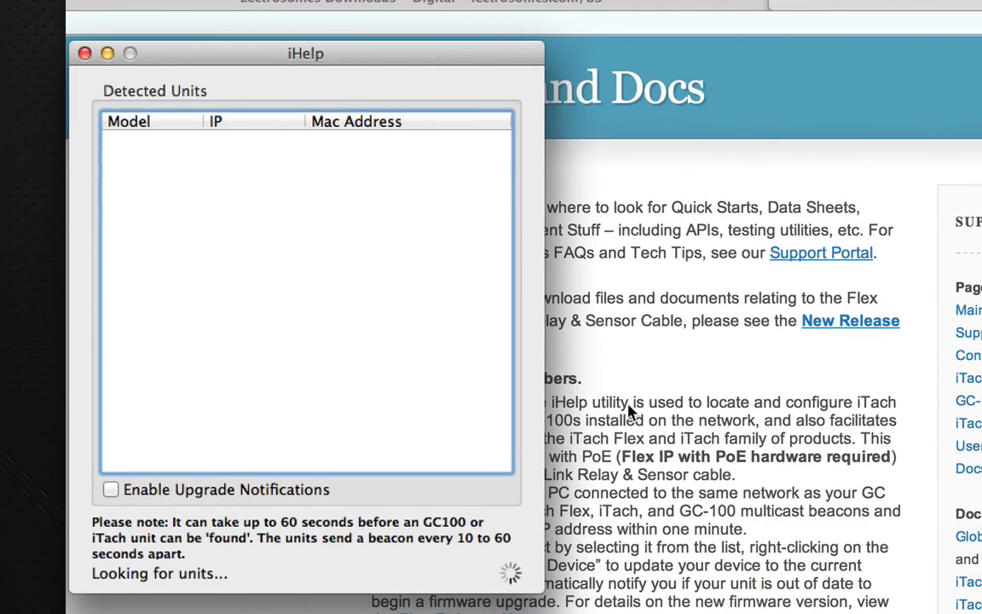
mouse_move(573, 402)
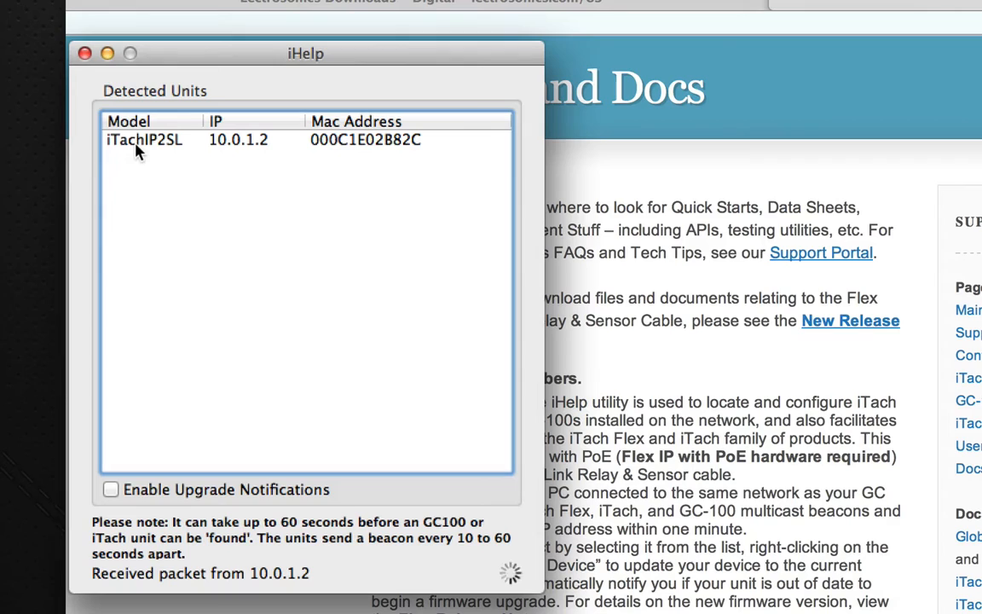
mouse_move(220, 145)
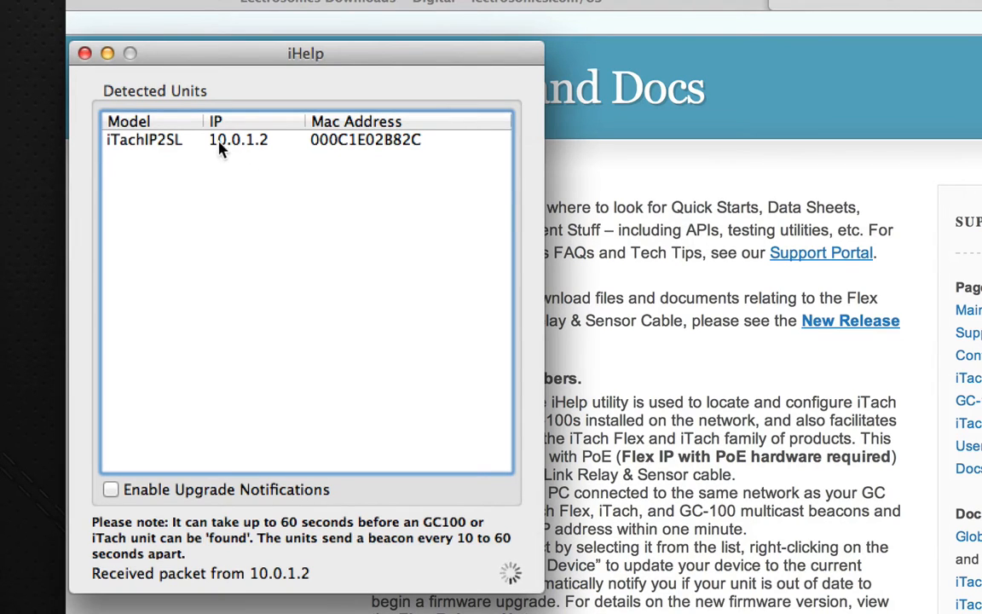
mouse_move(252, 153)
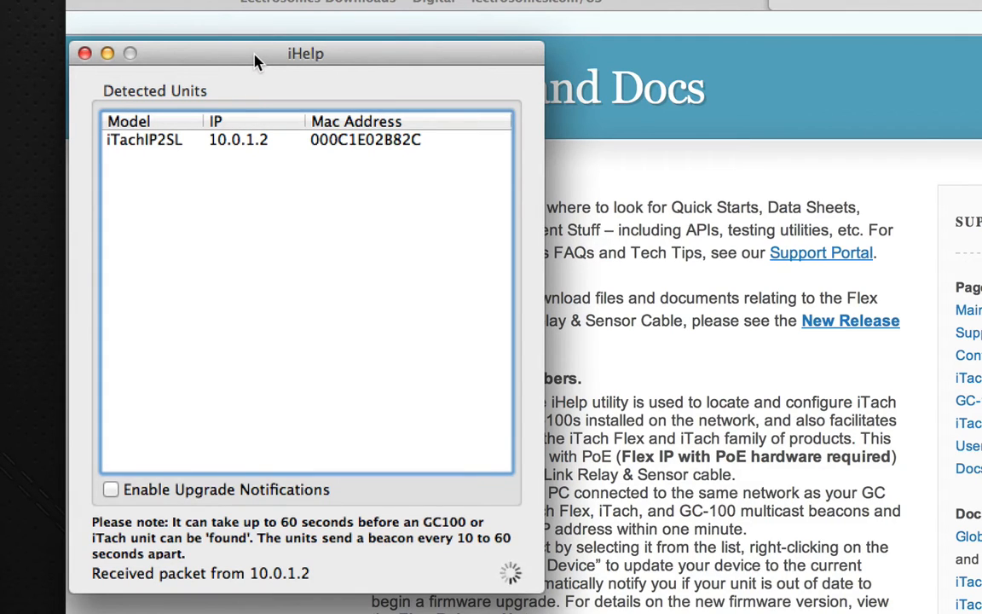
Select the detected iTachIP2SL unit at 10.0.1.2.
click(239, 140)
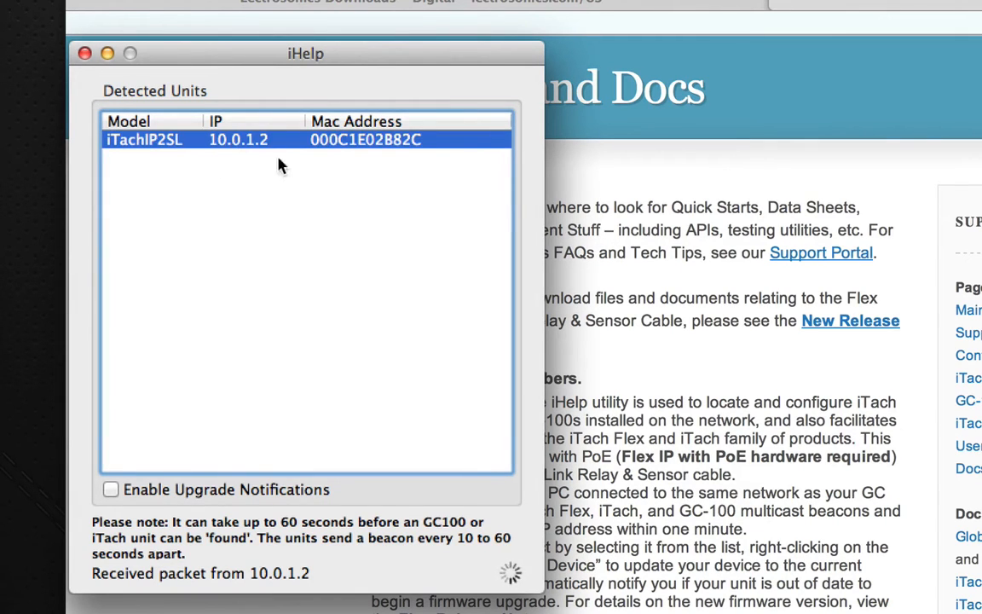
mouse_move(220, 169)
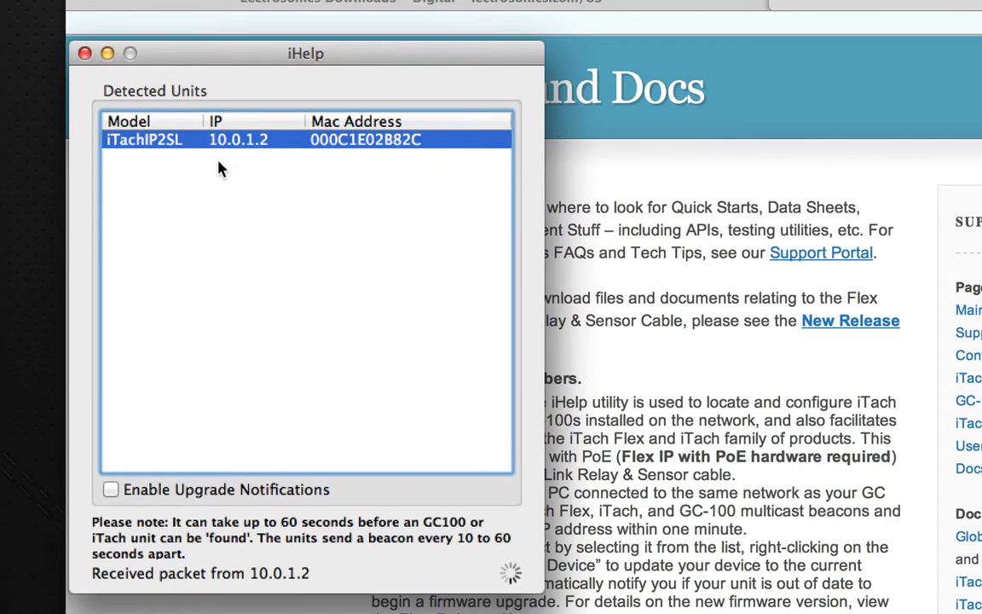
mouse_move(266, 157)
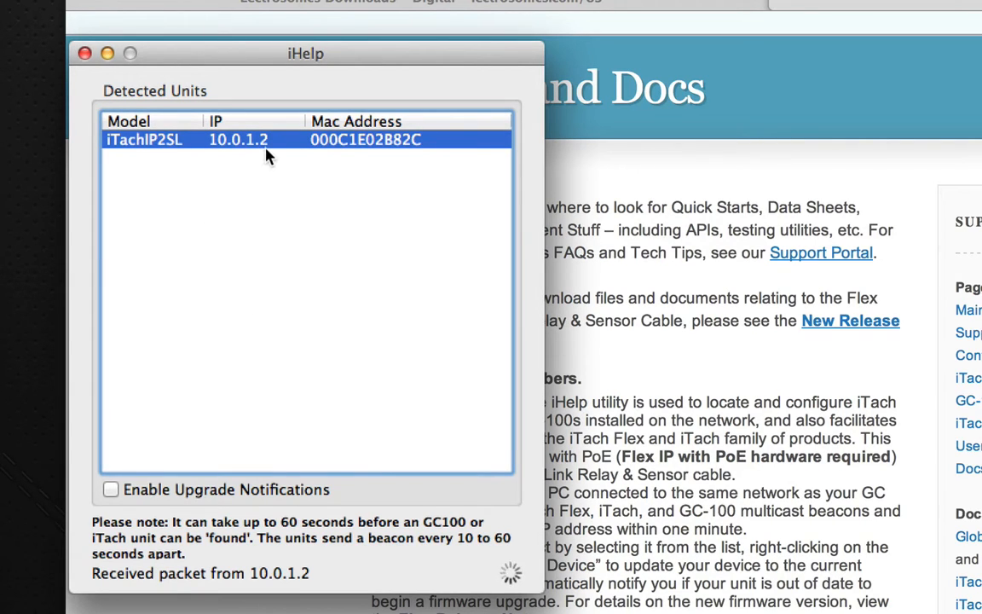
Use the unit's Configure option to reach its web Setup and Configuration page.
right_click(239, 140)
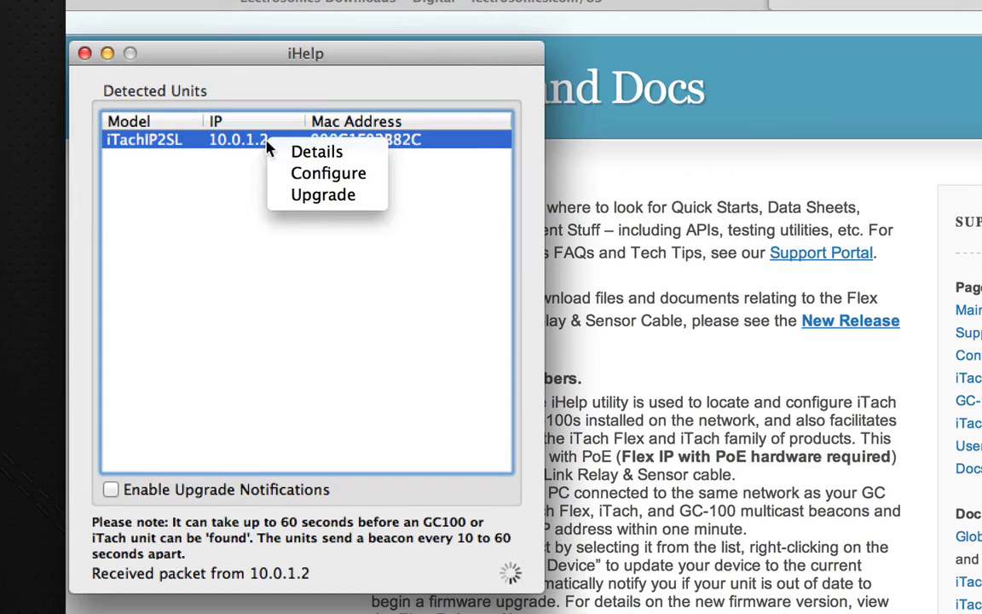
click(327, 174)
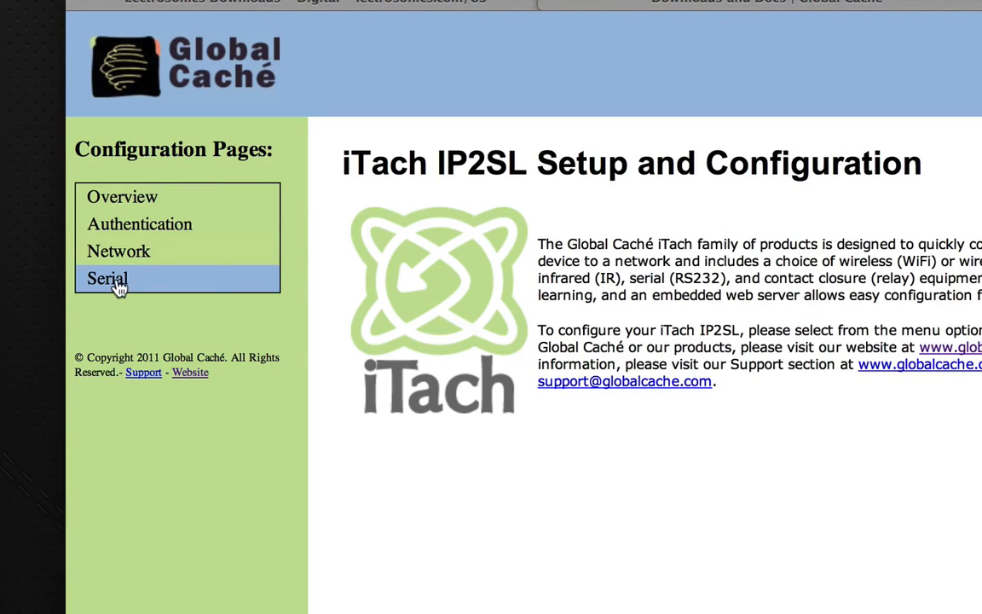
On the Serial page, set Baud Rate to 57600 and save the serial parameters.
click(108, 278)
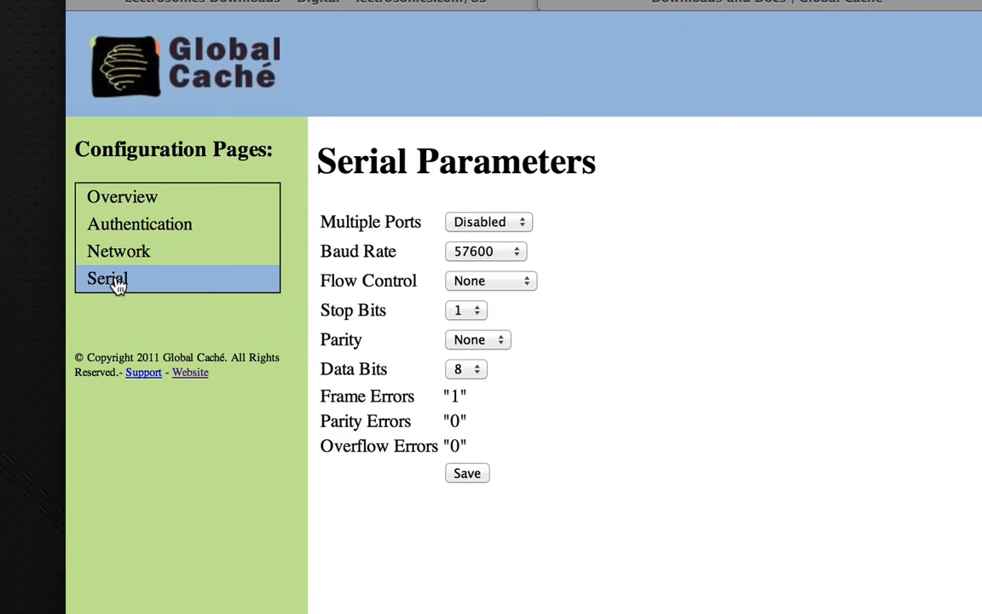
click(486, 251)
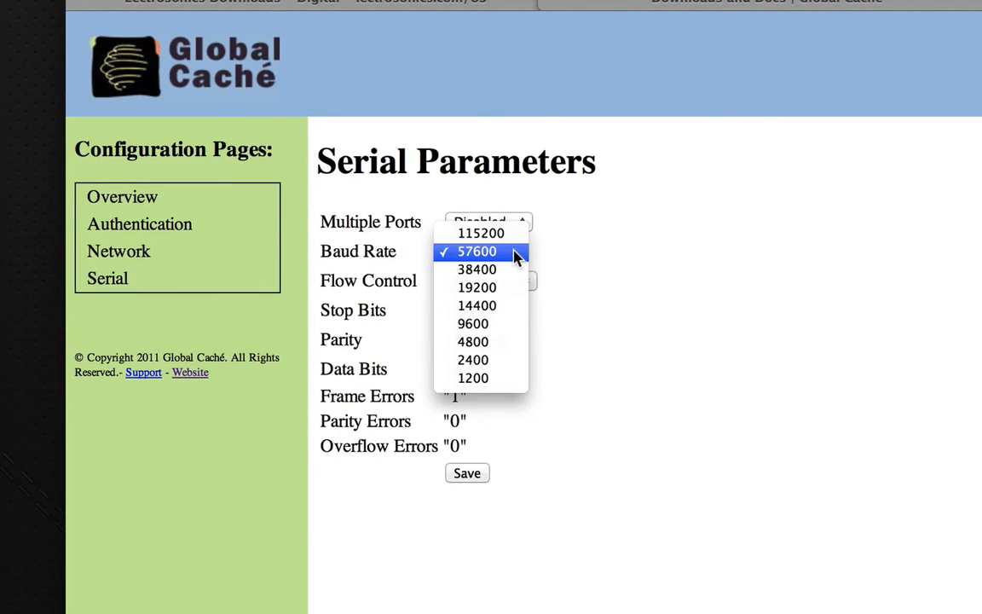
click(477, 251)
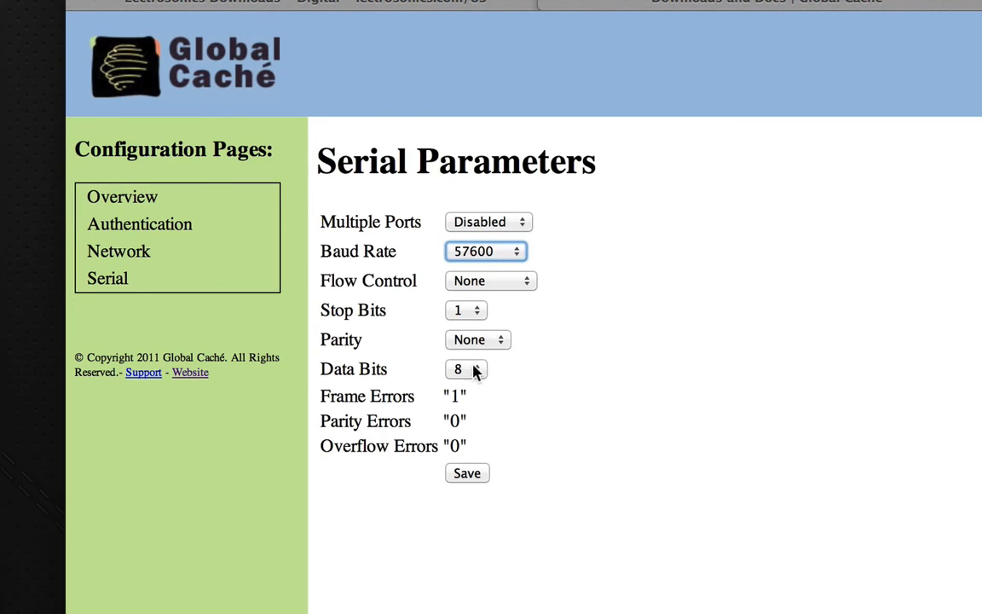
mouse_move(577, 369)
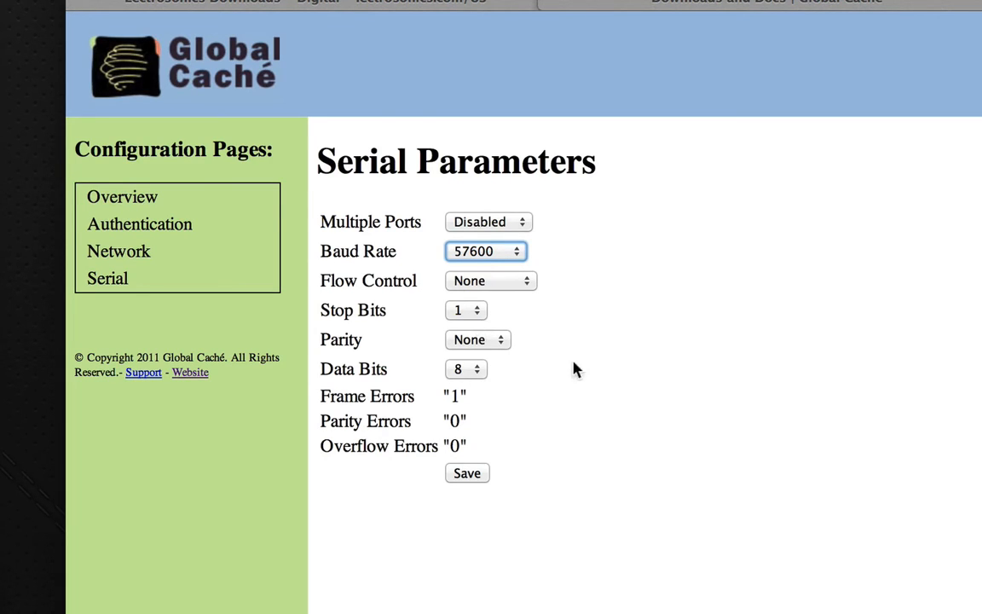
click(467, 474)
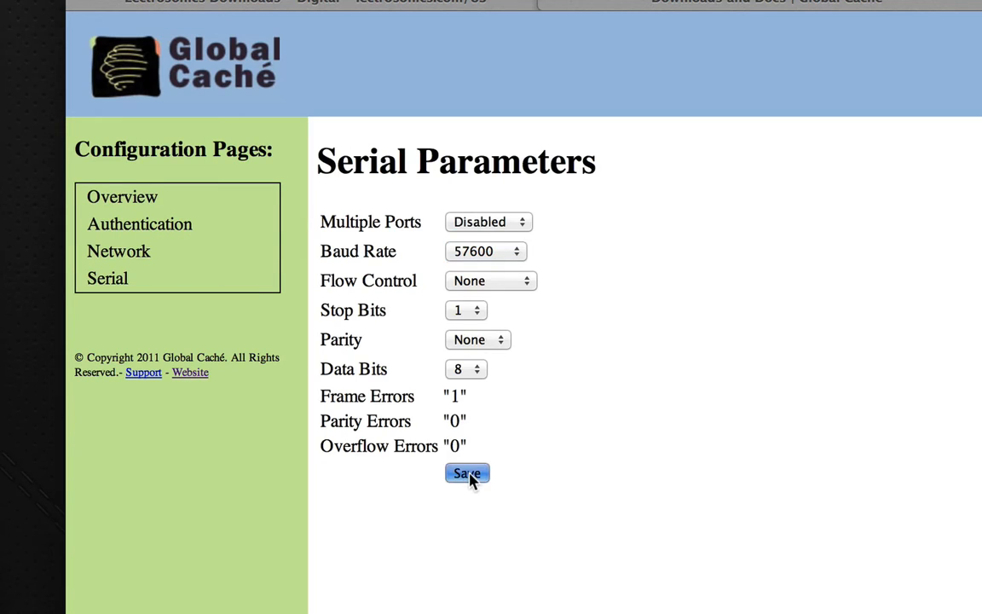
click(467, 474)
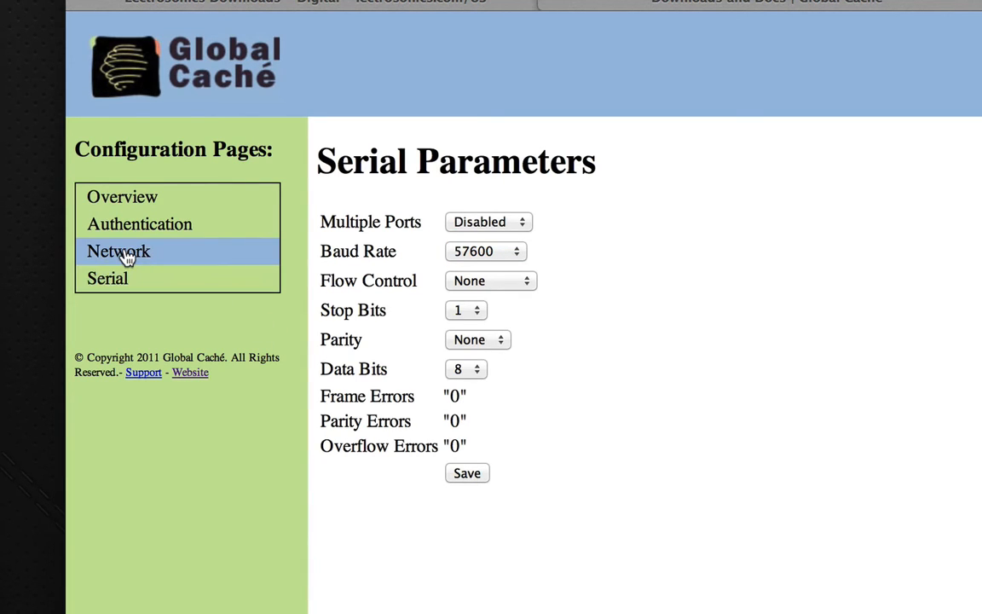
Review the unit's Network and other configuration pages.
click(119, 251)
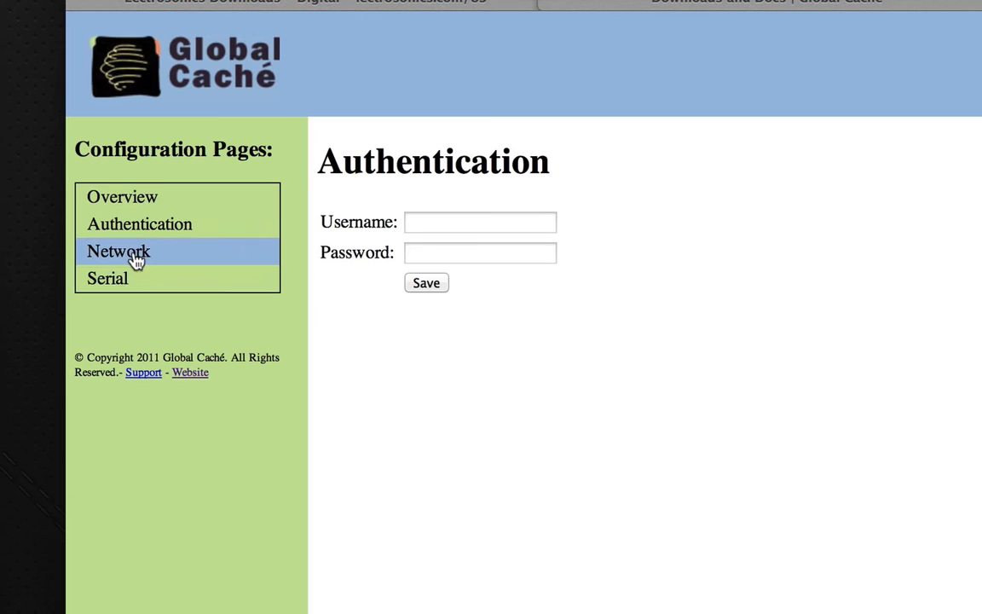
click(119, 251)
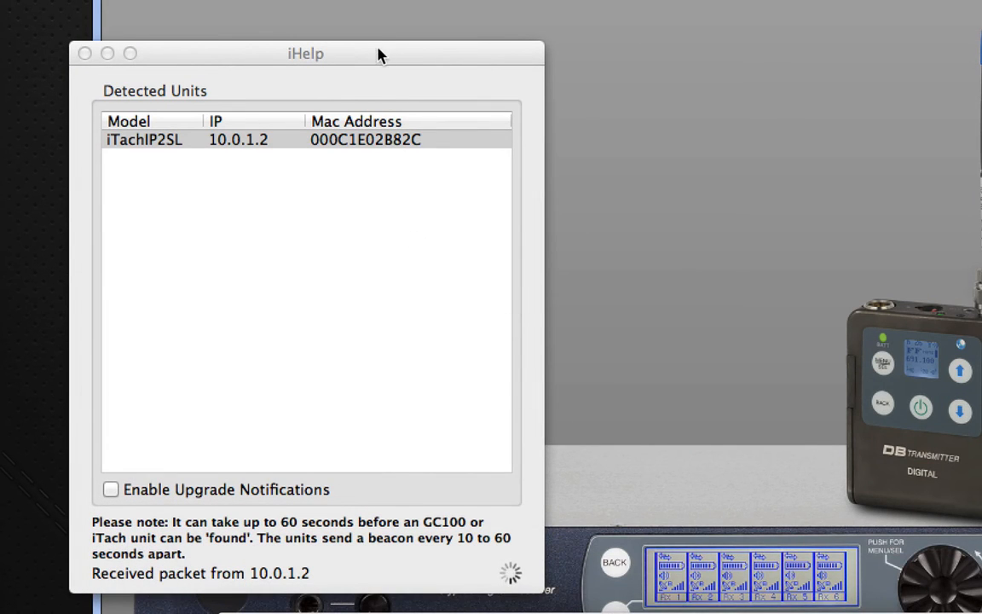
Move the iHelp window aside and close it, leaving only Wireless Designer.
drag(305, 53, 301, 583)
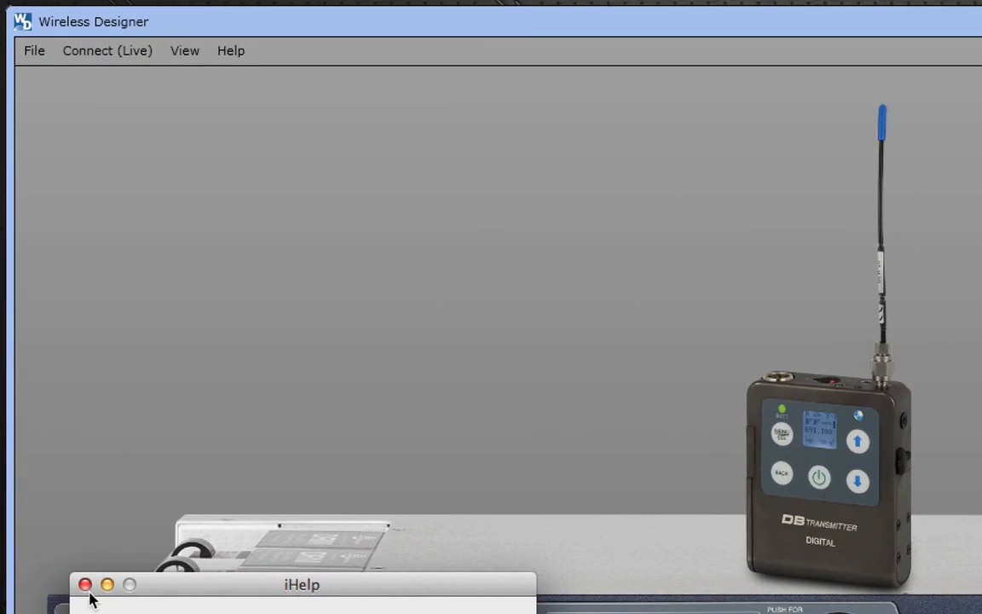
click(85, 583)
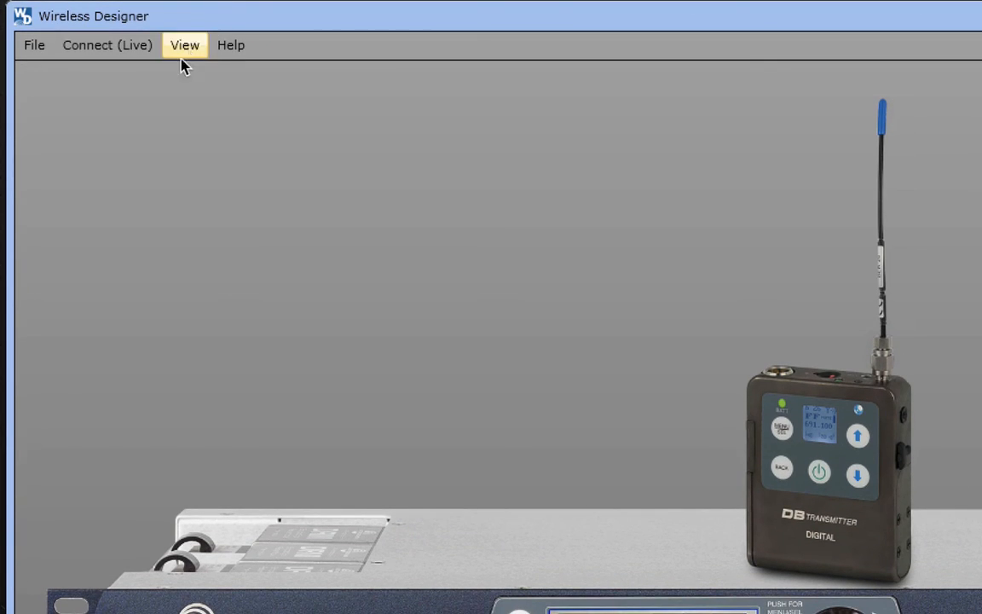
click(106, 44)
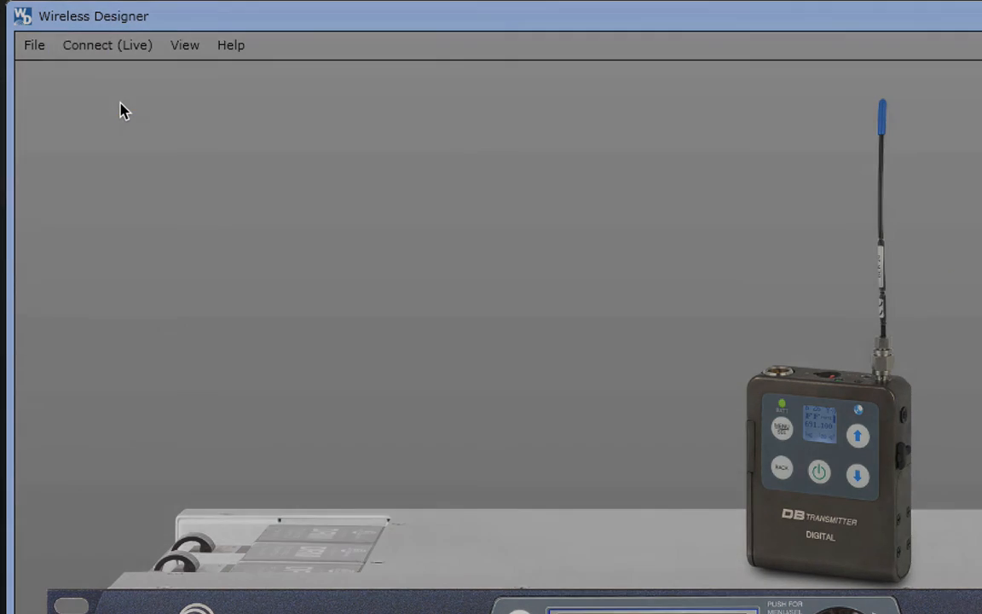
Search via network port at 10.0.1.2, port 4999, and select the found VRMWB receiver (serial 1100101).
click(106, 44)
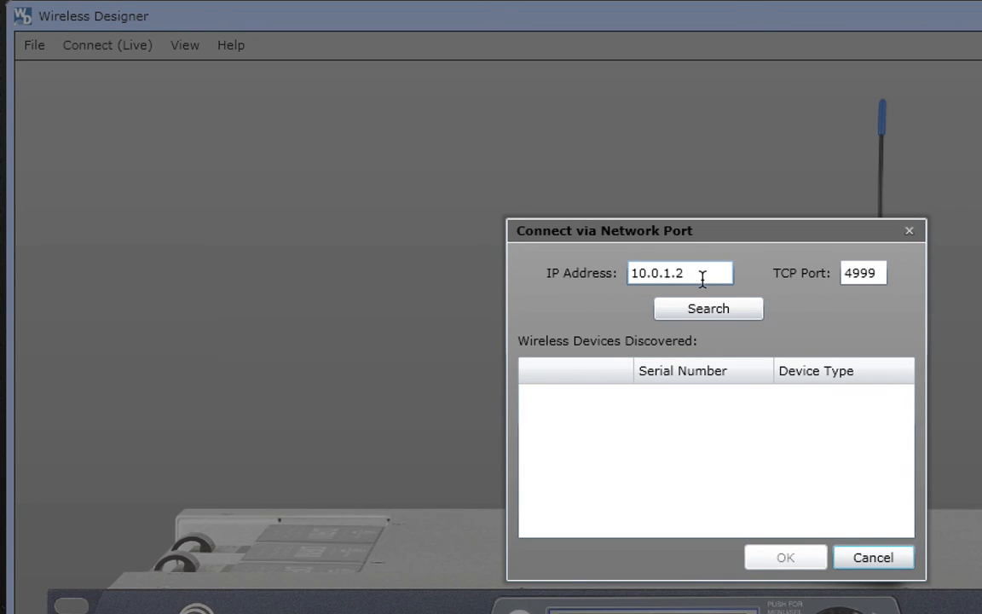
mouse_move(597, 419)
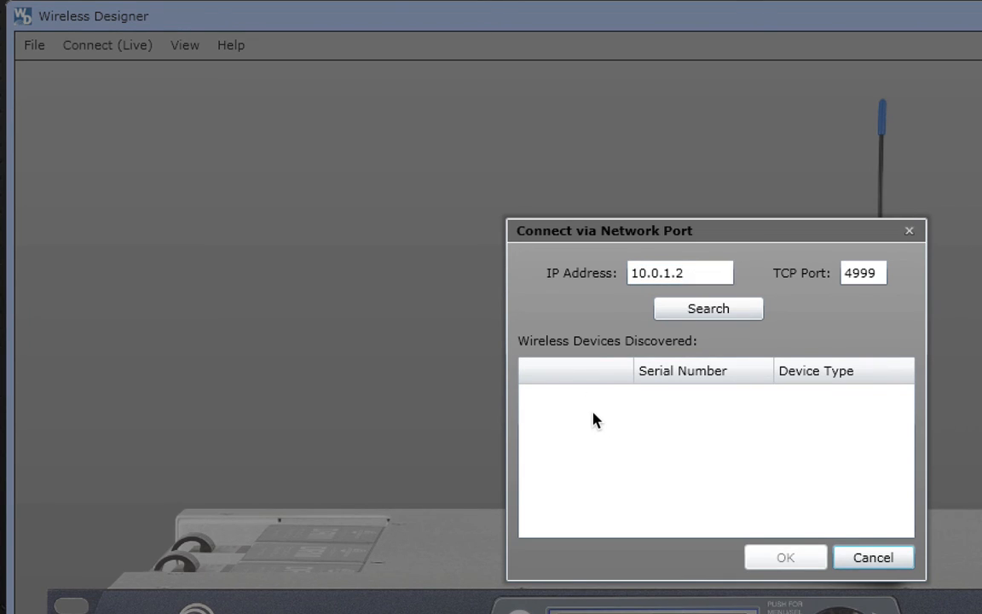
mouse_move(839, 314)
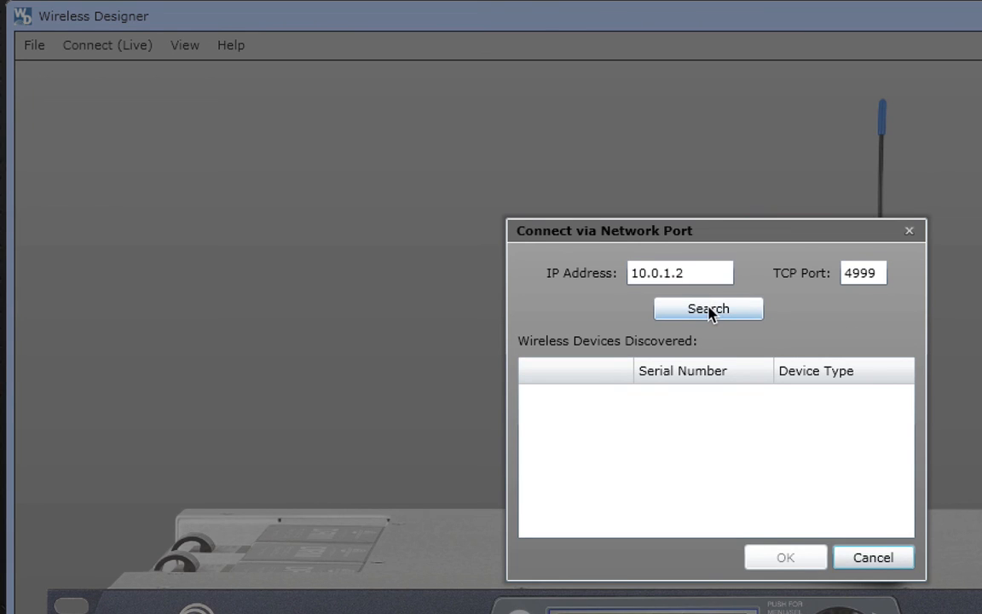
click(709, 309)
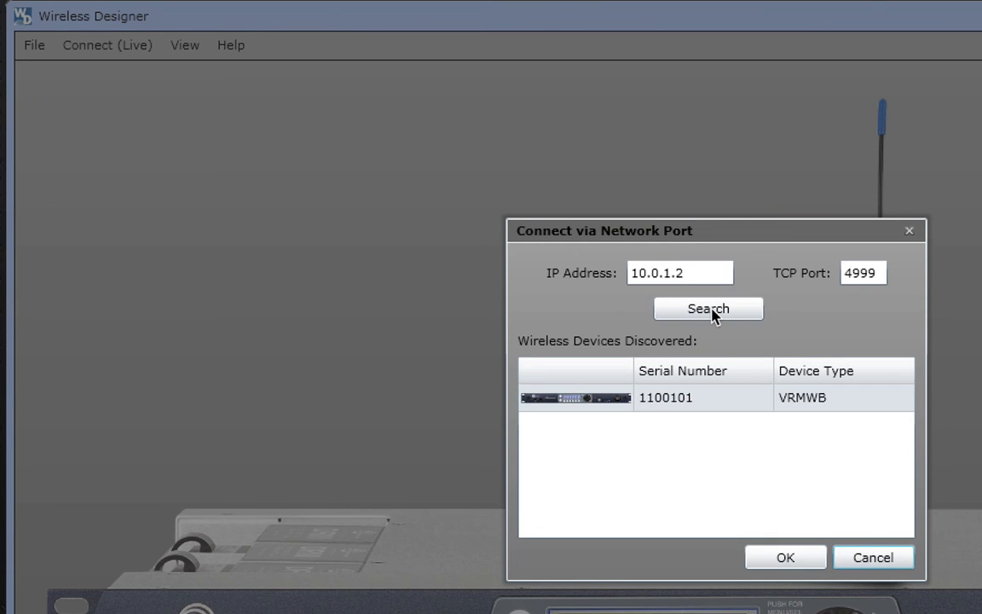
click(716, 398)
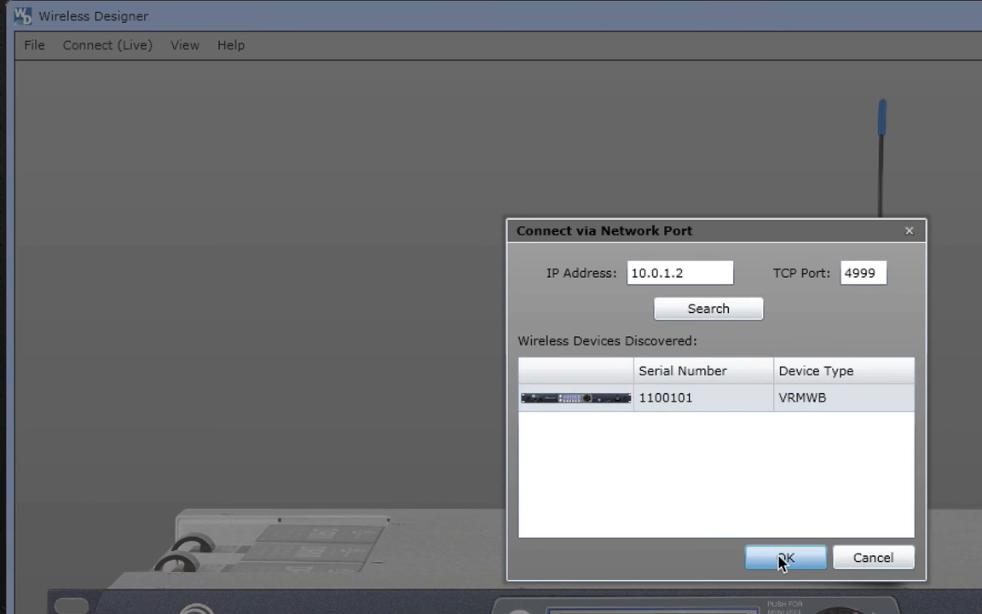
Connect to the VRMWB receiver, review the Channels 3-4 panels, and return to Channels 1-2.
click(784, 556)
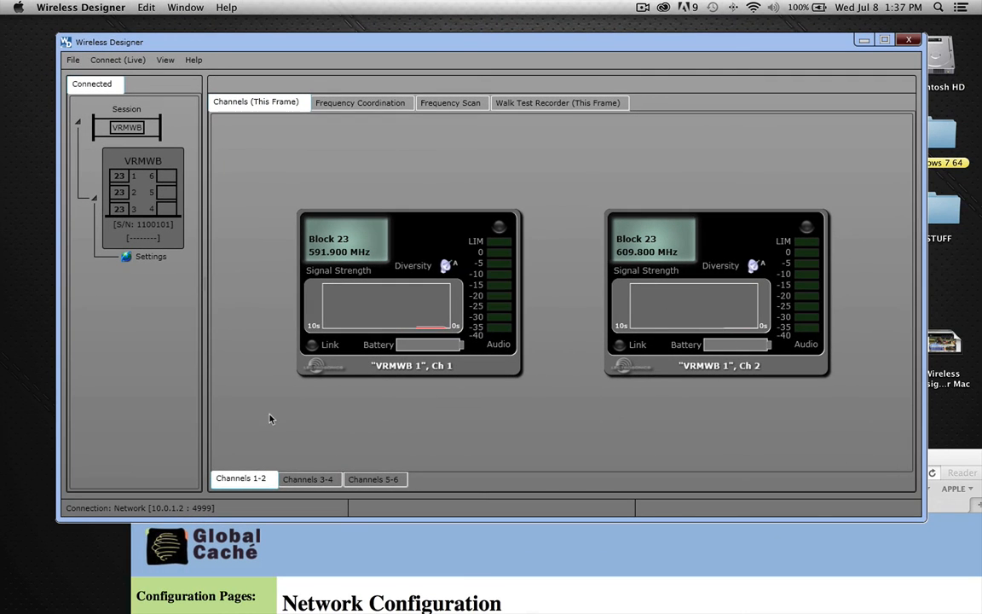
click(305, 477)
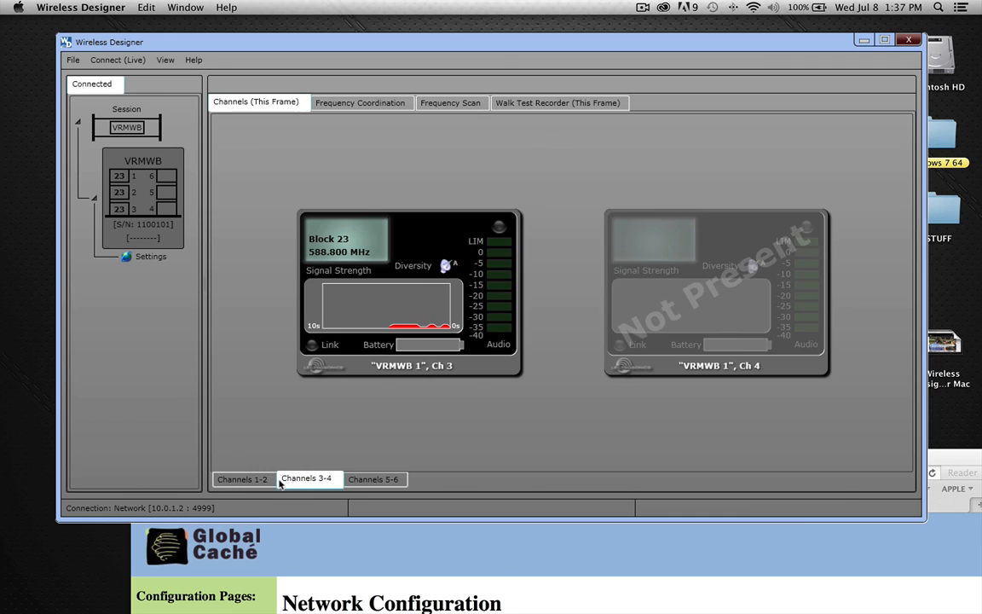
click(242, 478)
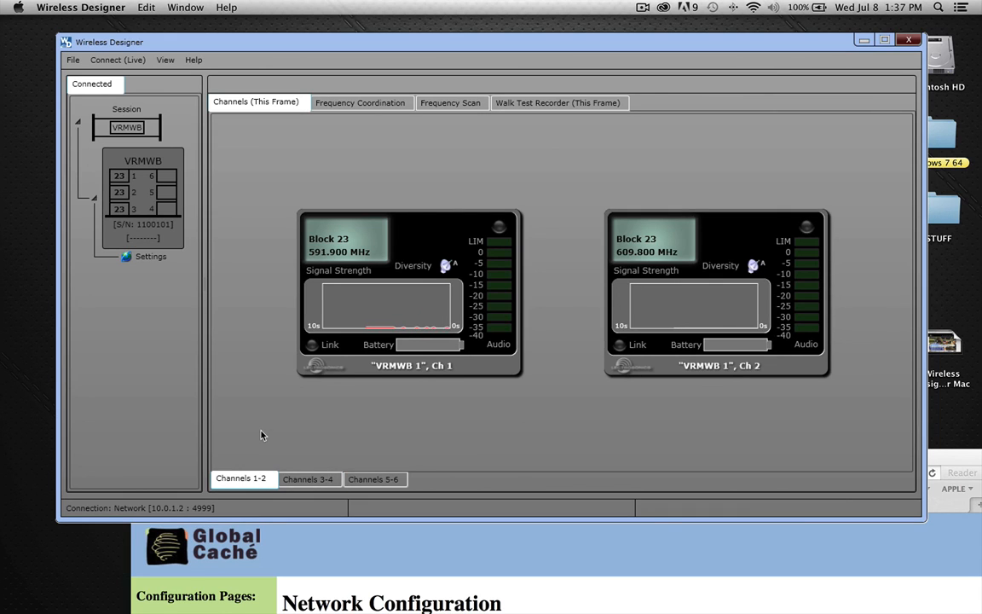